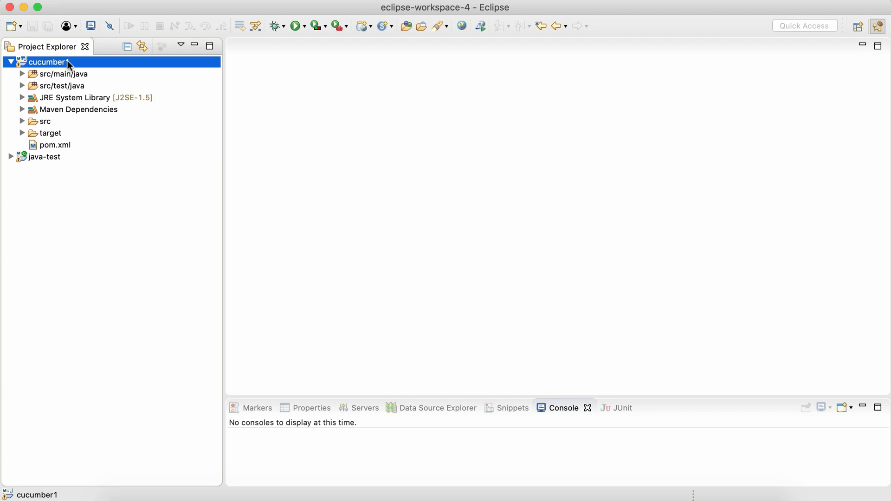
Add a folder named 'features' at the top level of the cucumber1 project
{"action": "right_click", "coordinate": [48, 62]}
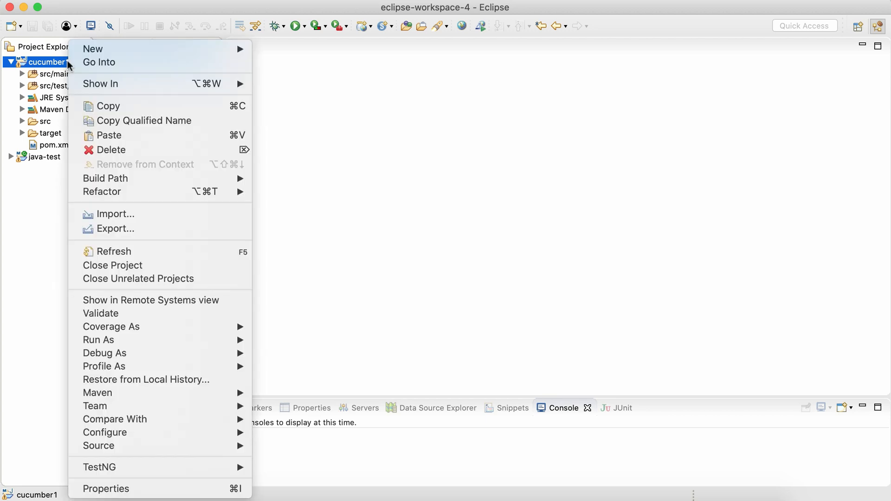
{"action": "mouse_move", "coordinate": [92, 48]}
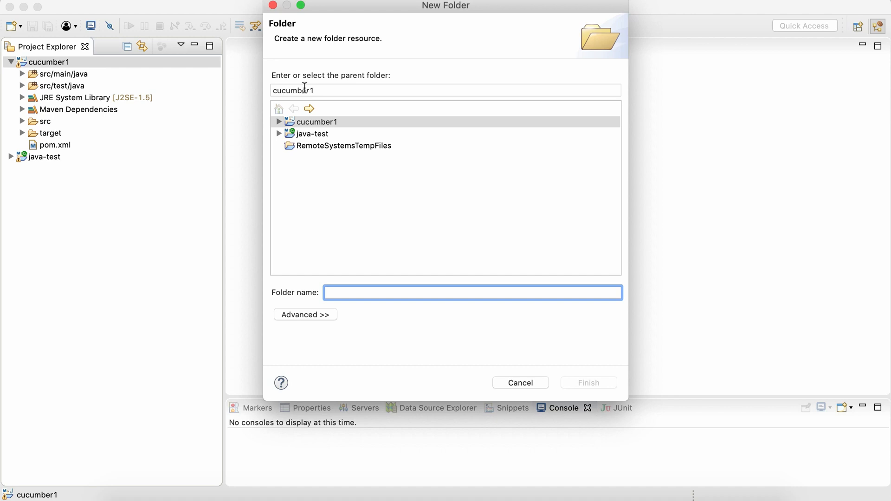
{"action": "left_click", "coordinate": [473, 293]}
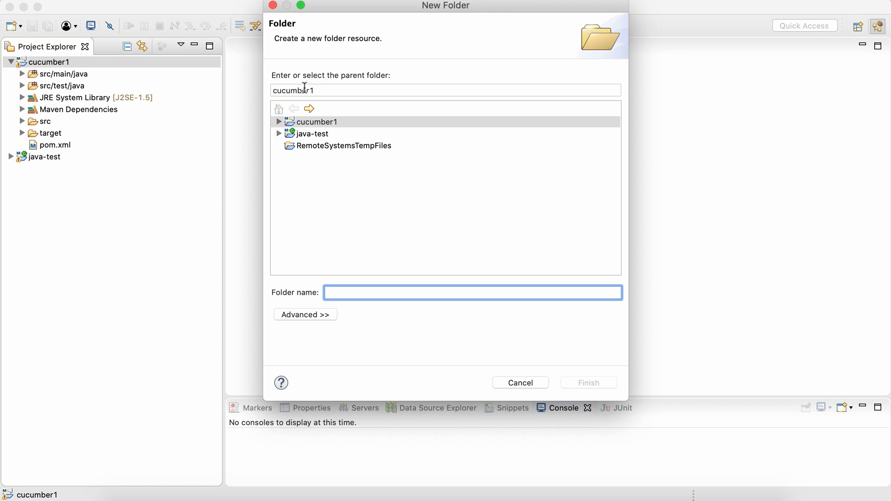
{"action": "type", "text": "f"}
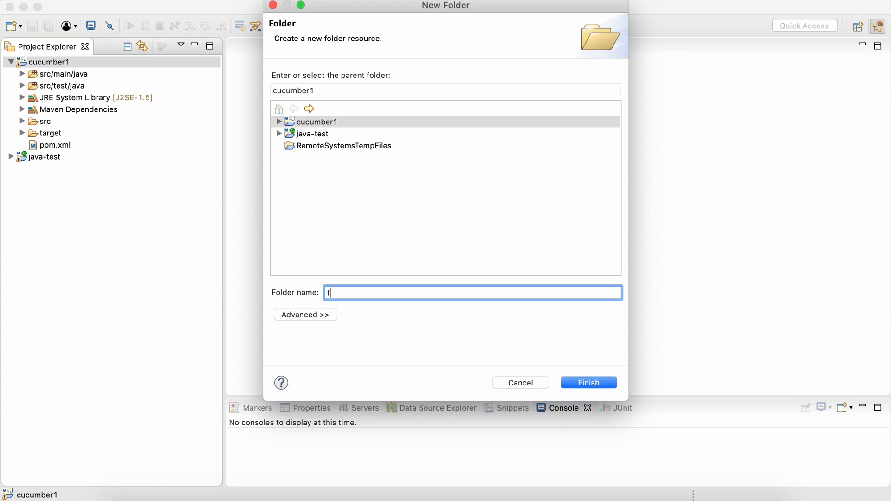
{"action": "type", "text": "eatures"}
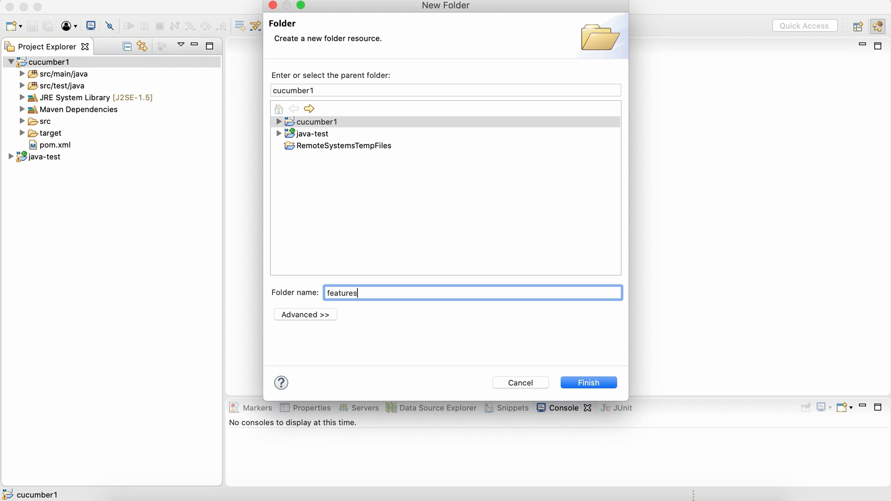
{"action": "mouse_move", "coordinate": [394, 256]}
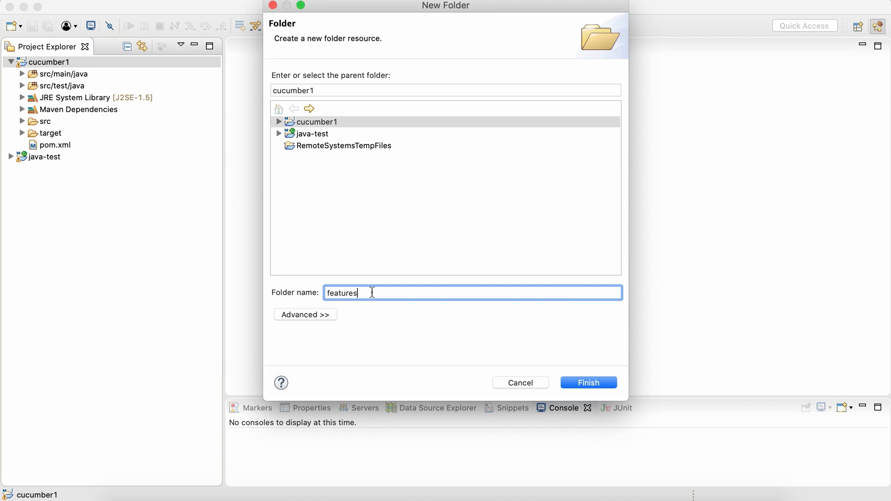
{"action": "left_click", "coordinate": [588, 382]}
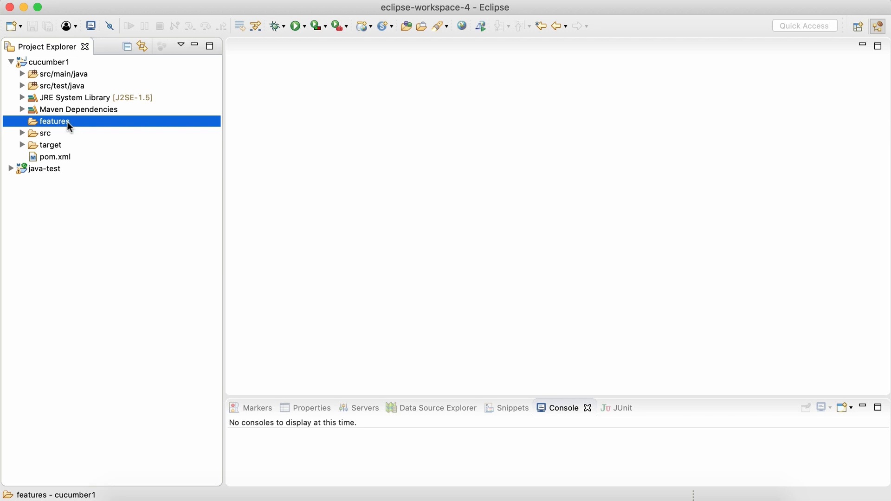
{"action": "mouse_move", "coordinate": [70, 130]}
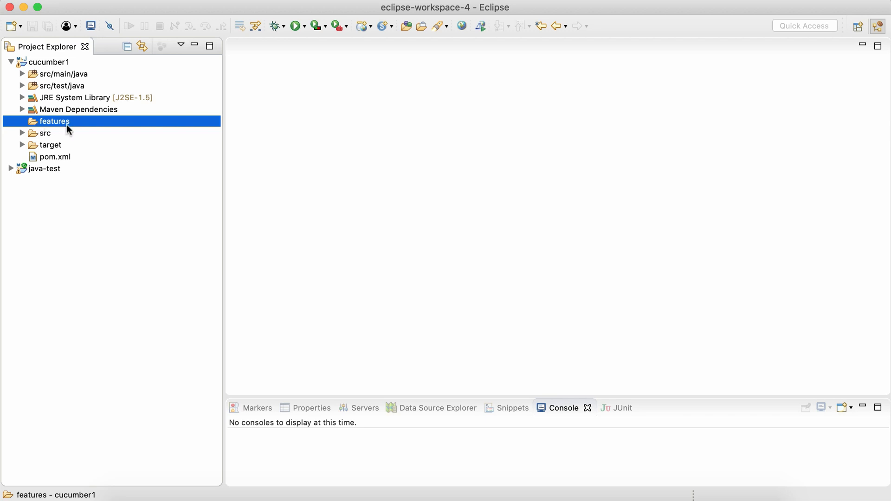
Start a new file from the features folder's context menu
{"action": "right_click", "coordinate": [56, 121]}
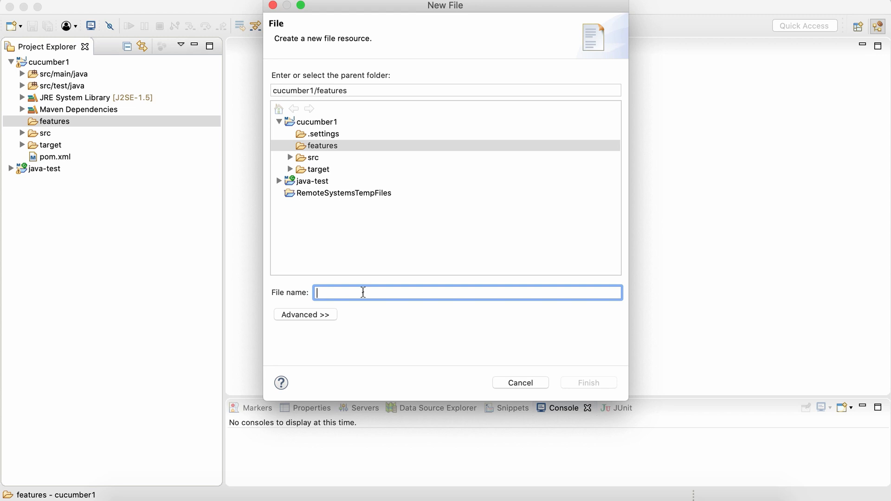
Create the file 'Ebay_Home.feature' in cucumber1/features, opening its Cucumber template
{"action": "type", "text": "E"}
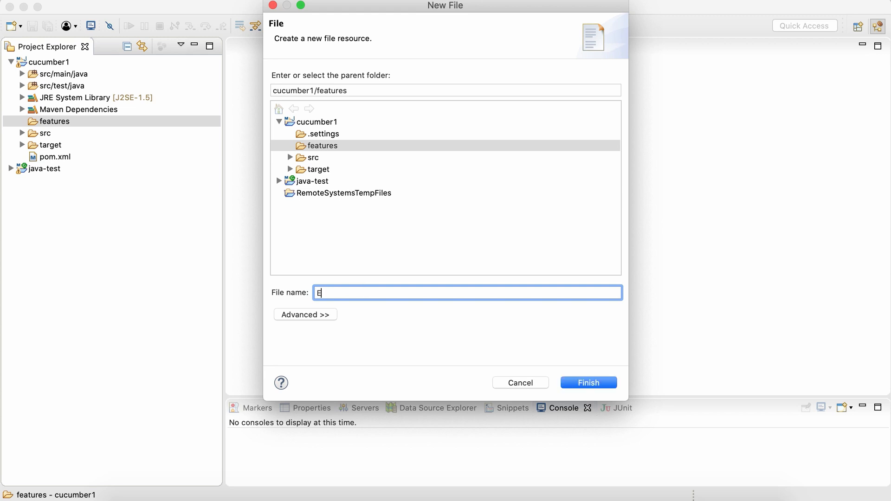
{"action": "type", "text": "bay_Home."}
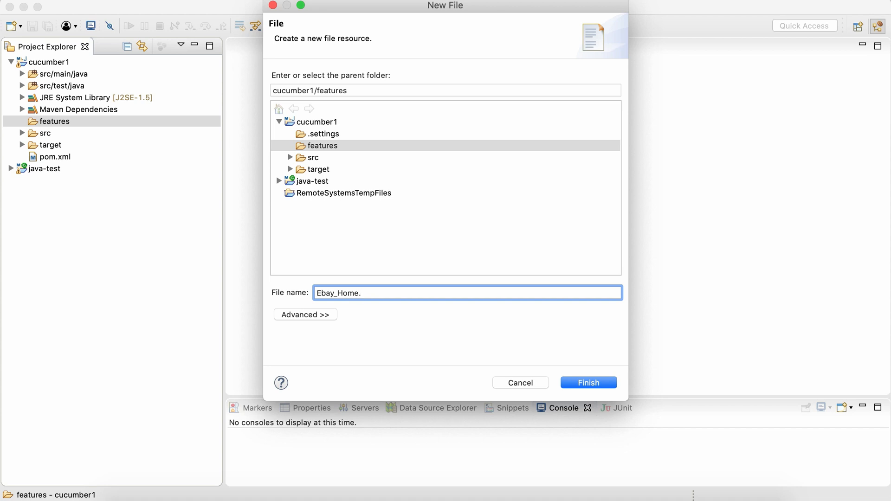
{"action": "type", "text": "feature"}
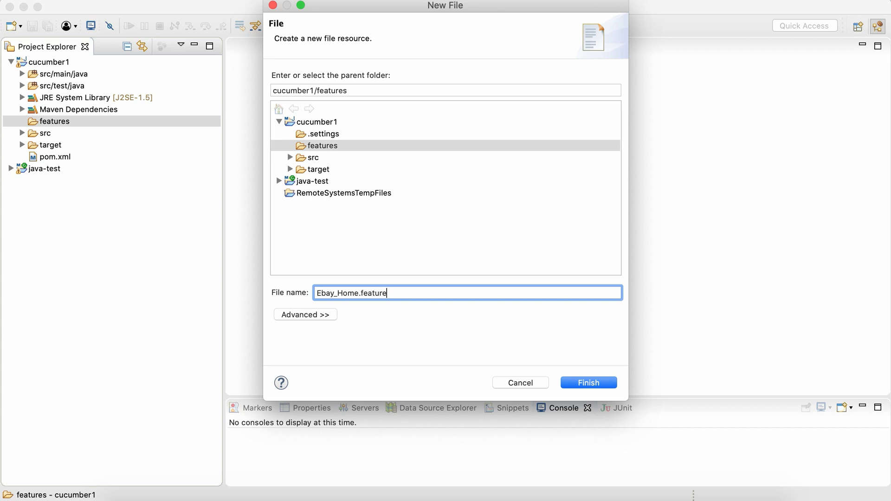
{"action": "double_click", "coordinate": [337, 293]}
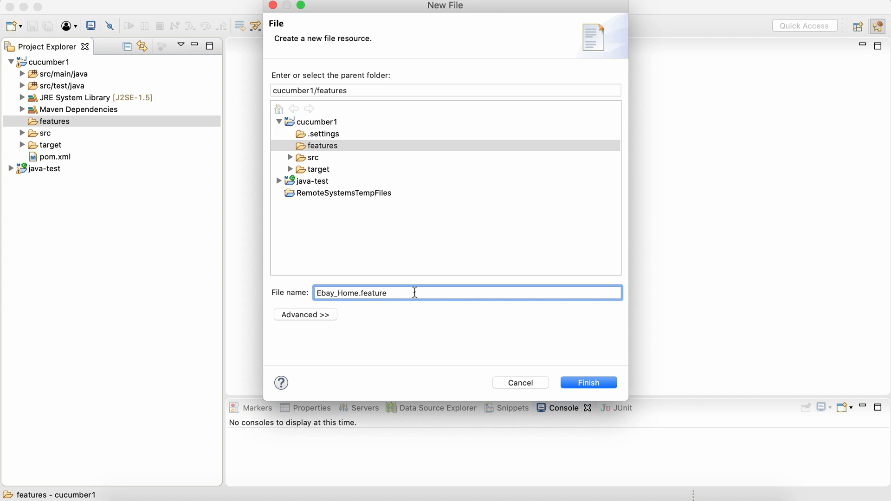
{"action": "left_click", "coordinate": [587, 382]}
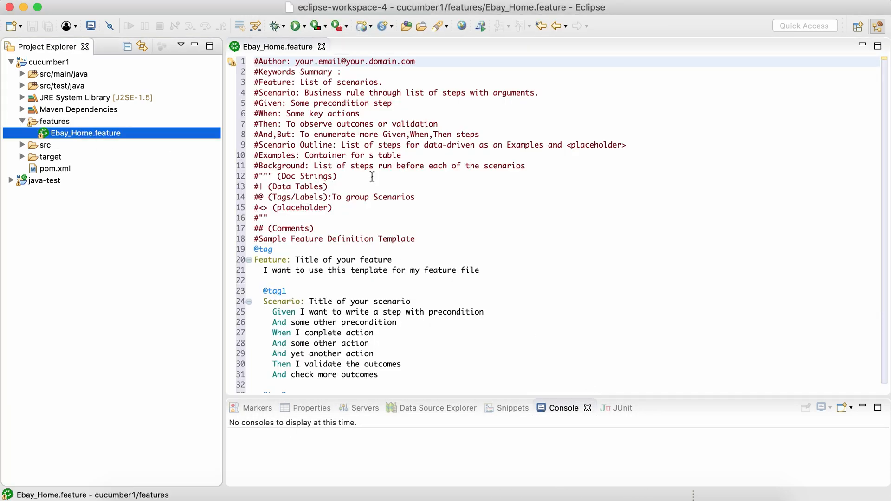
Wipe the default Cucumber template from Ebay_Home.feature and save the empty file
{"action": "scroll", "scroll_direction": "down", "scroll_amount": 3}
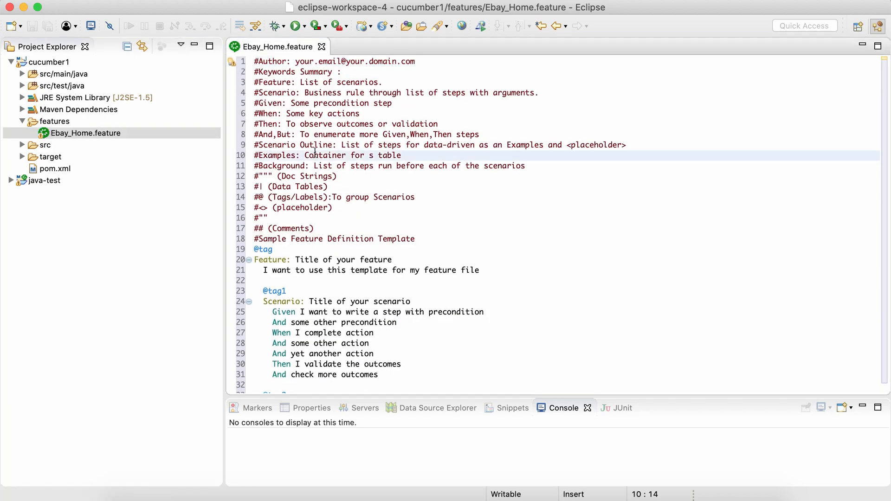
{"action": "key", "text": "cmd+a"}
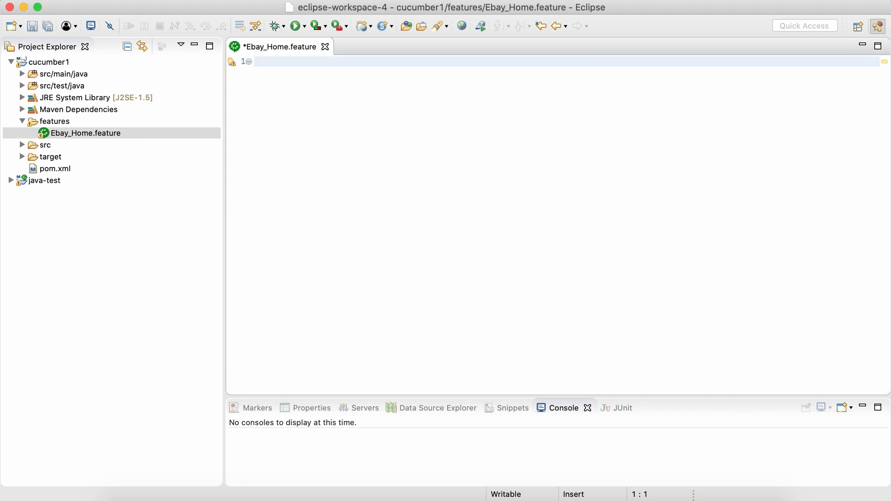
{"action": "key", "text": "cmd+s"}
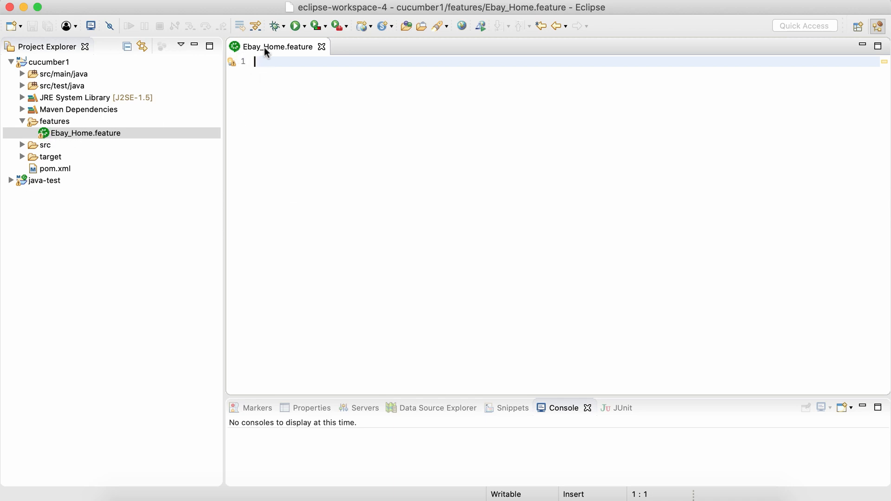
{"action": "mouse_move", "coordinate": [86, 134]}
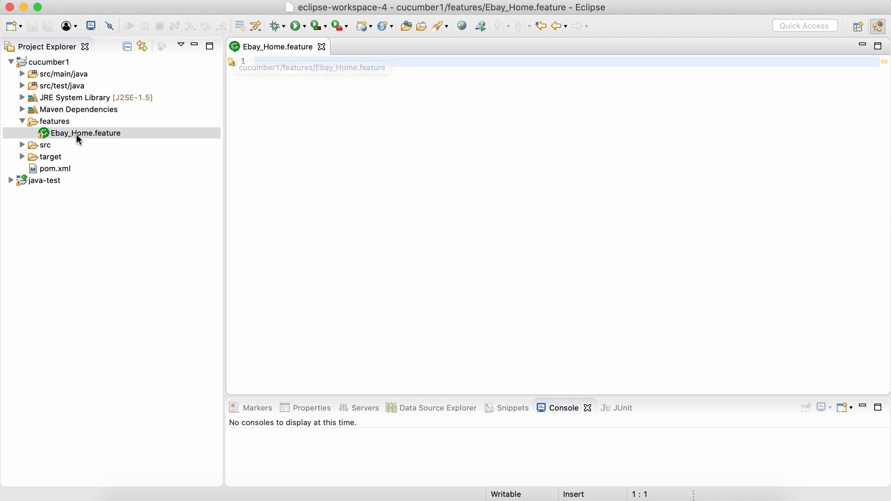
{"action": "left_click", "coordinate": [86, 132]}
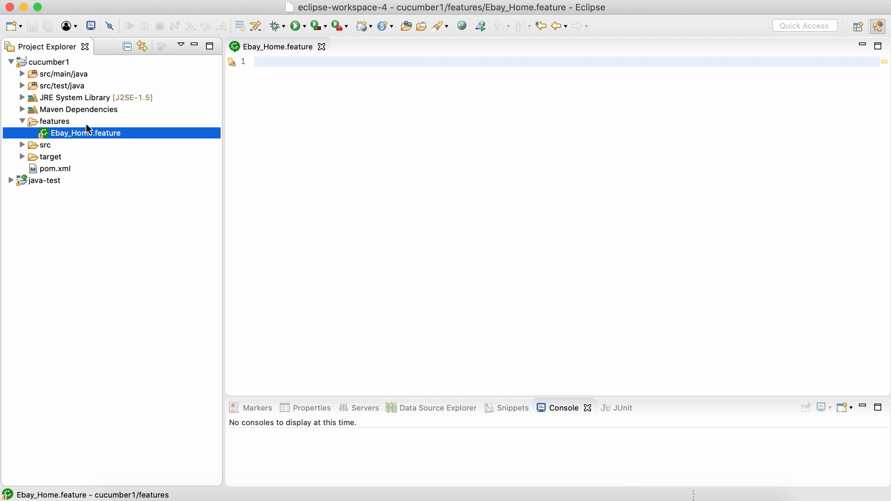
{"action": "mouse_move", "coordinate": [84, 137]}
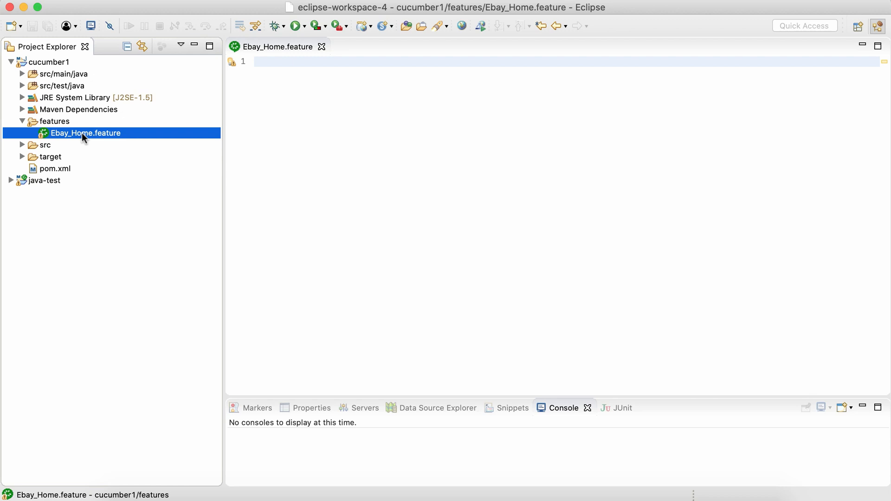
{"action": "mouse_move", "coordinate": [68, 138]}
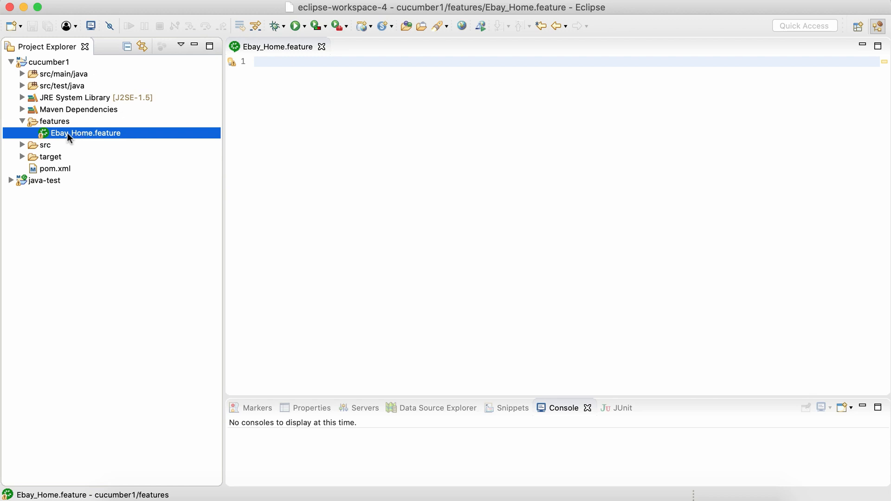